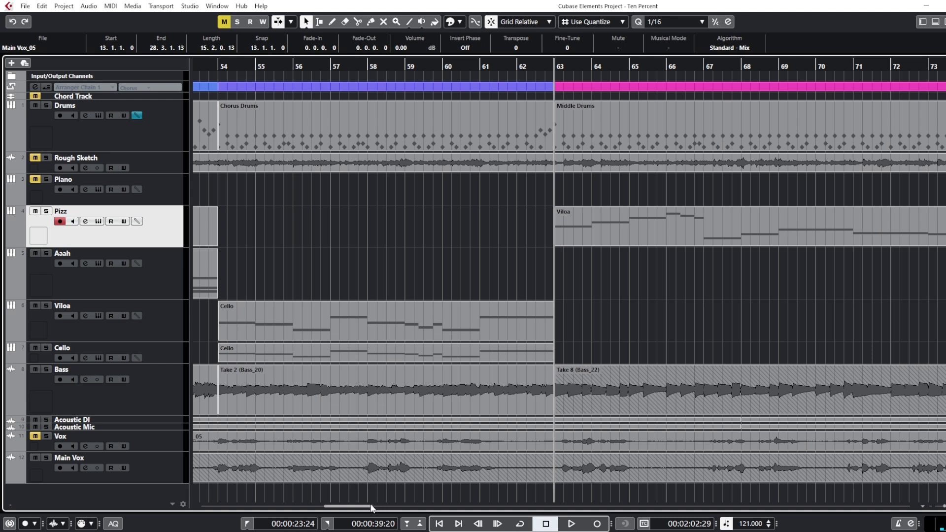
- Scroll to bars 58–77 around the Middle Drums part and start playback there
scroll(right, 3)
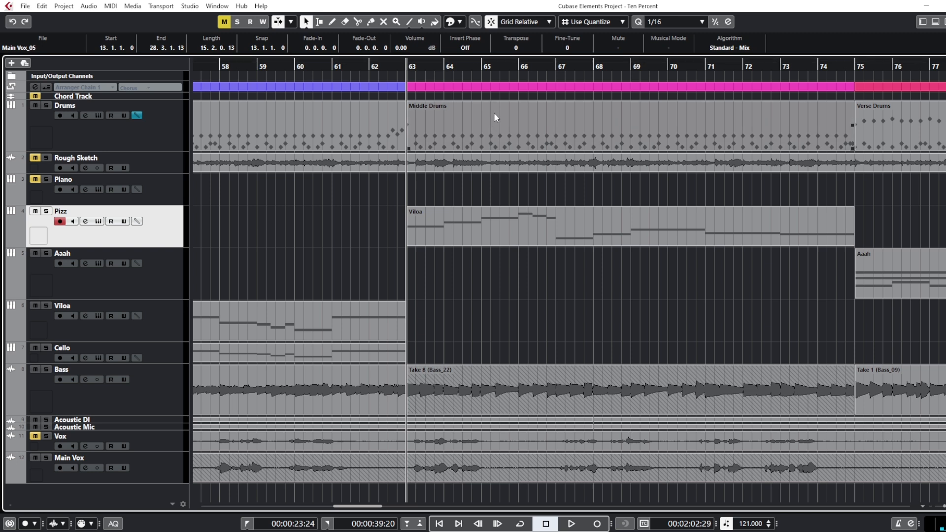
mouse_move(496, 122)
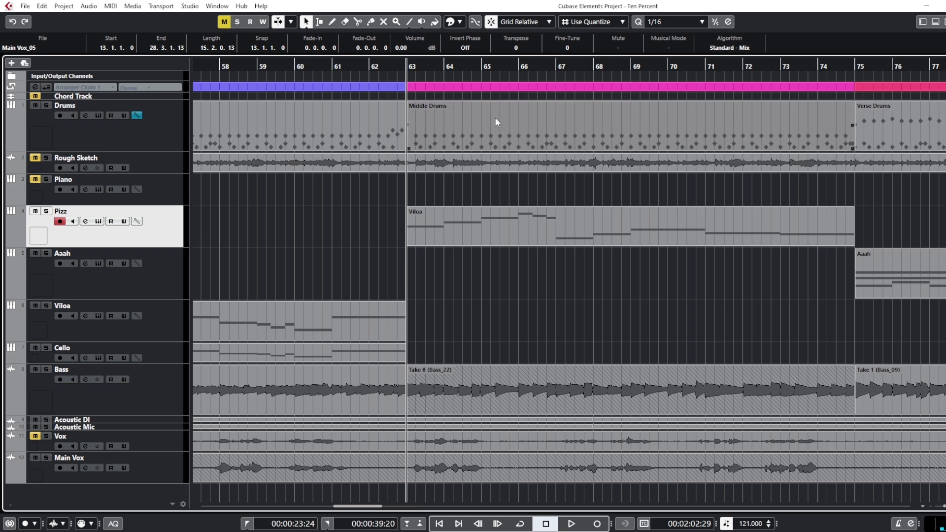
mouse_move(402, 209)
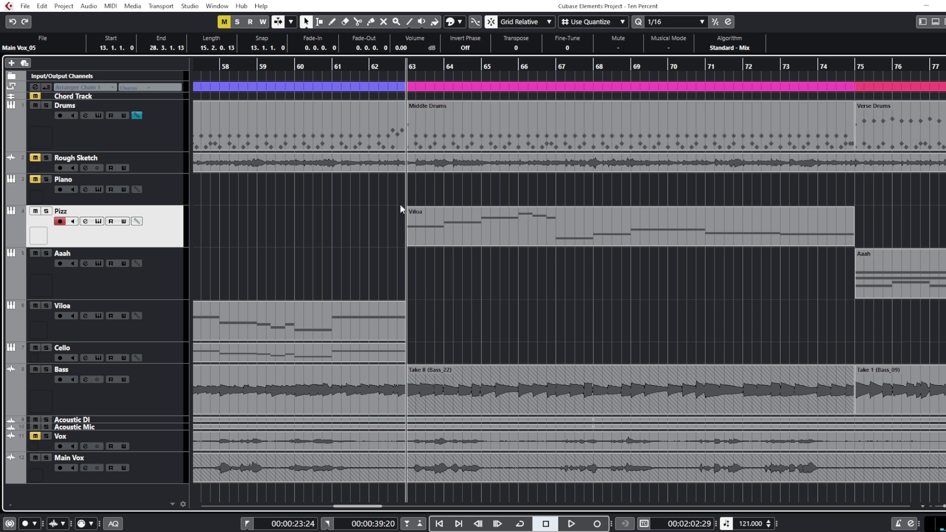
click(573, 522)
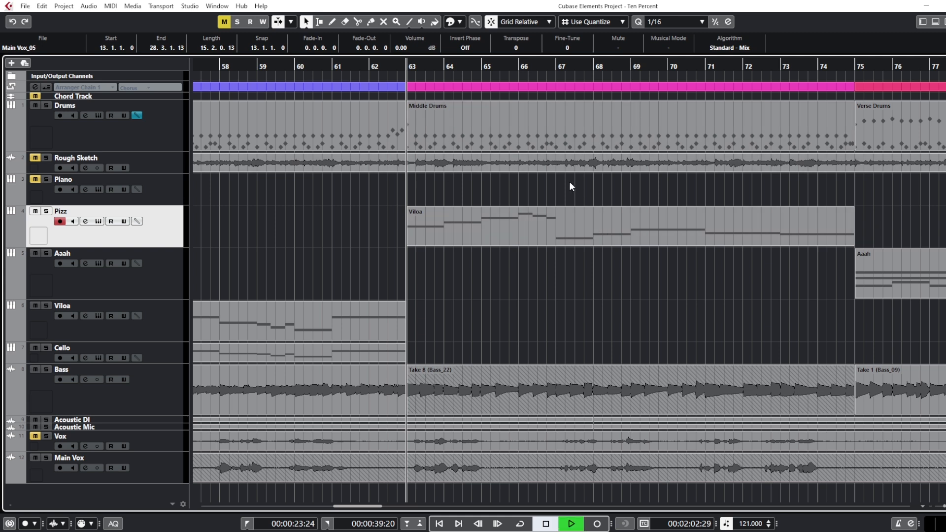